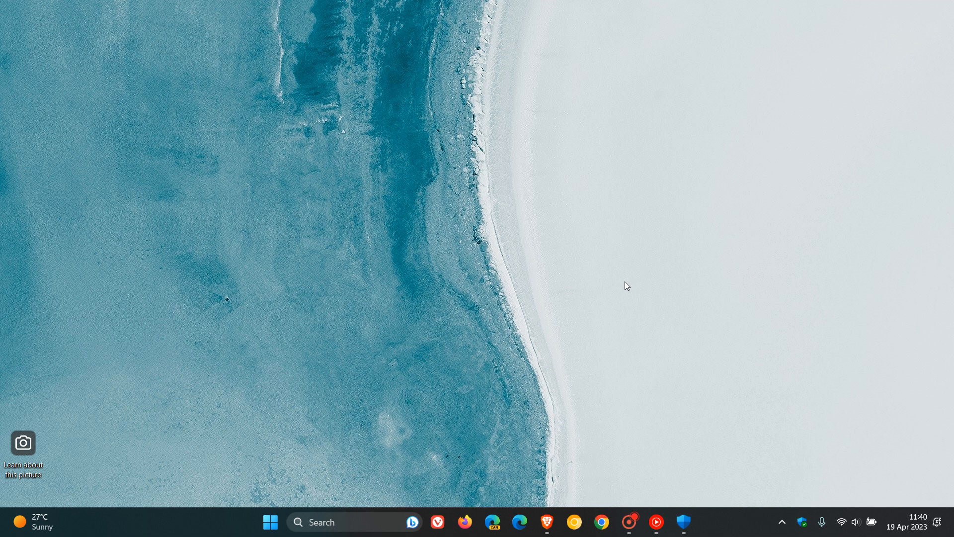
Launch Settings from Start and go to the Windows Update page.
{"action": "left_click", "coordinate": [270, 521]}
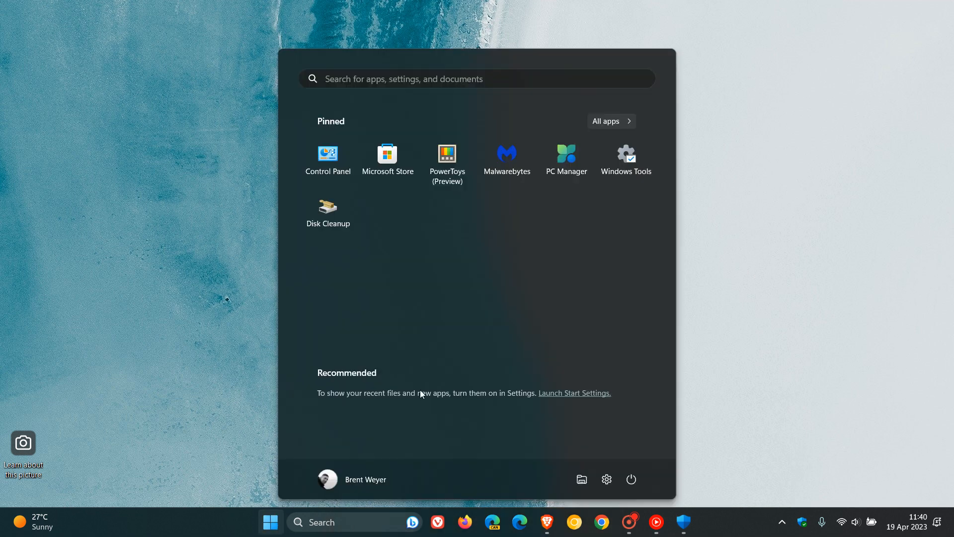
{"action": "left_click", "coordinate": [607, 479]}
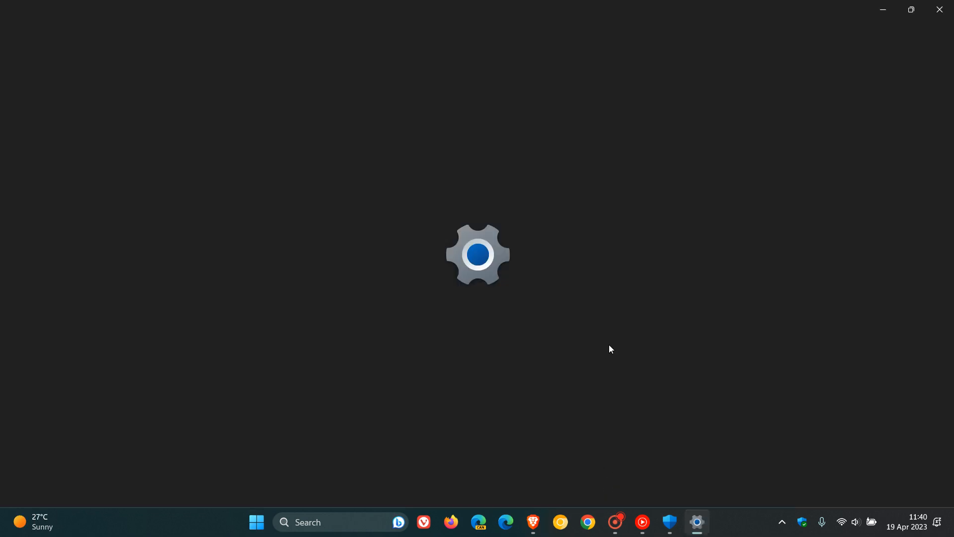
{"action": "left_click", "coordinate": [695, 522]}
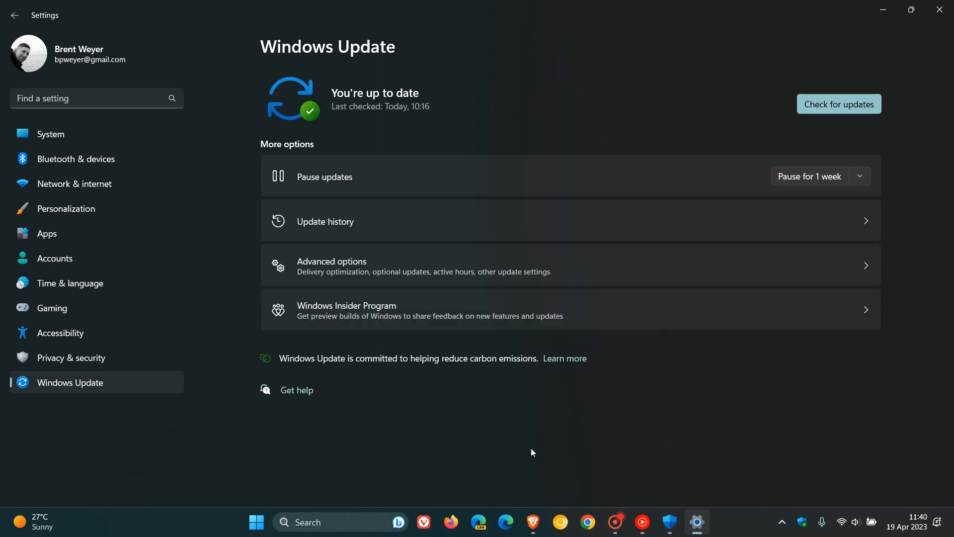
{"action": "mouse_move", "coordinate": [534, 229]}
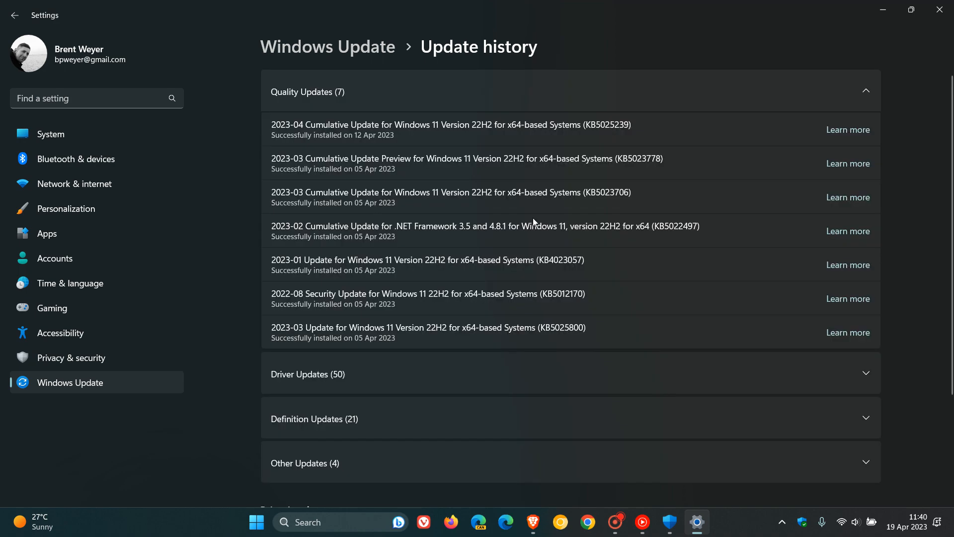
Collapse Quality Updates and scroll to the Definition Updates with the KB5007651 entries.
{"action": "left_click", "coordinate": [865, 91]}
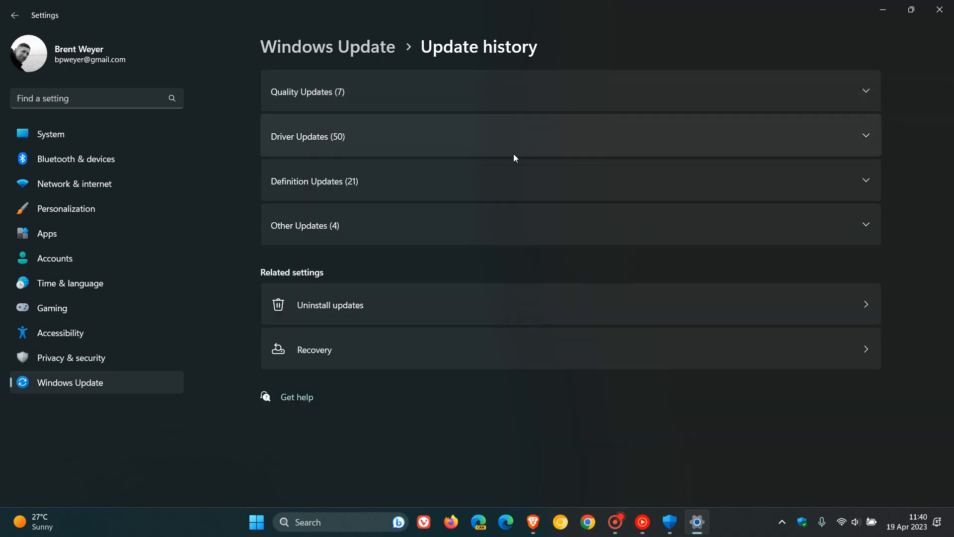
{"action": "mouse_move", "coordinate": [525, 188]}
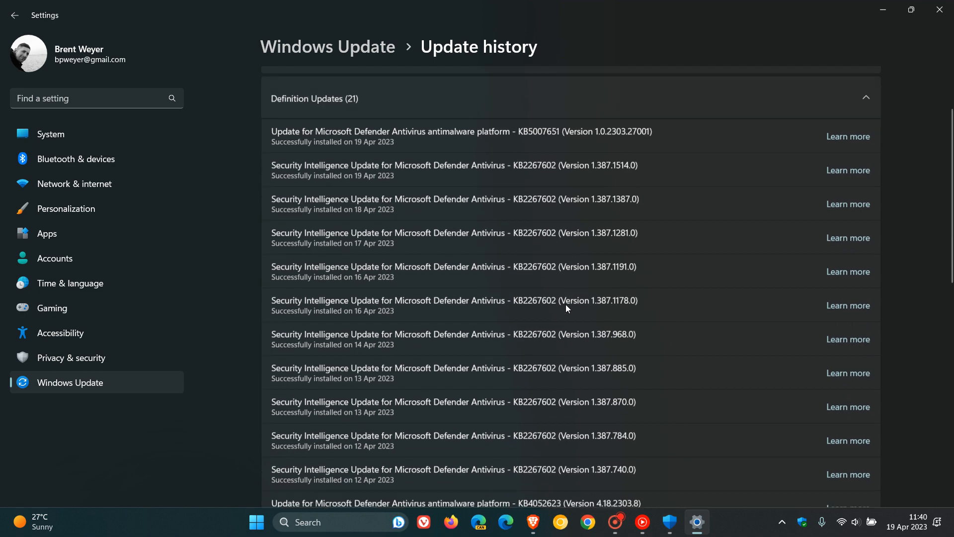
{"action": "scroll", "scroll_direction": "down", "scroll_amount": 3}
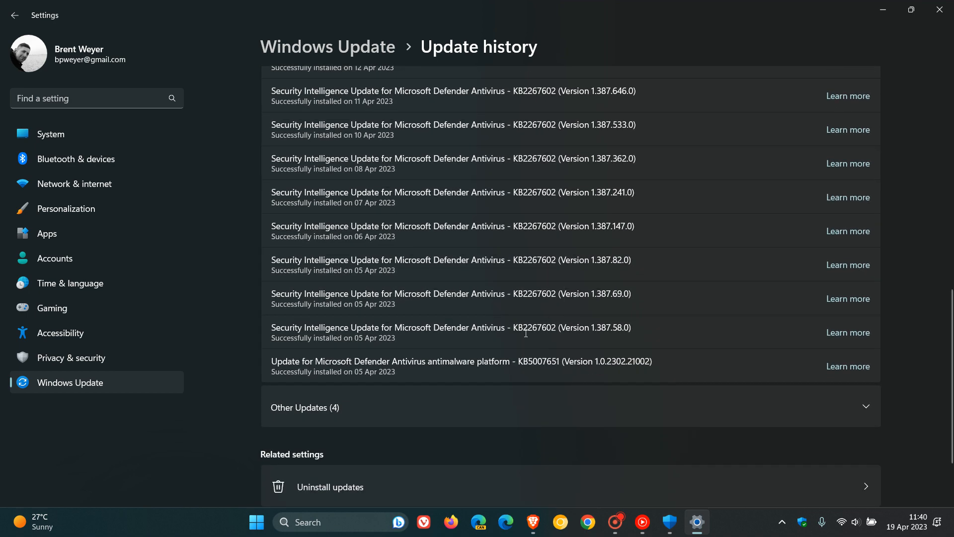
{"action": "mouse_move", "coordinate": [473, 363]}
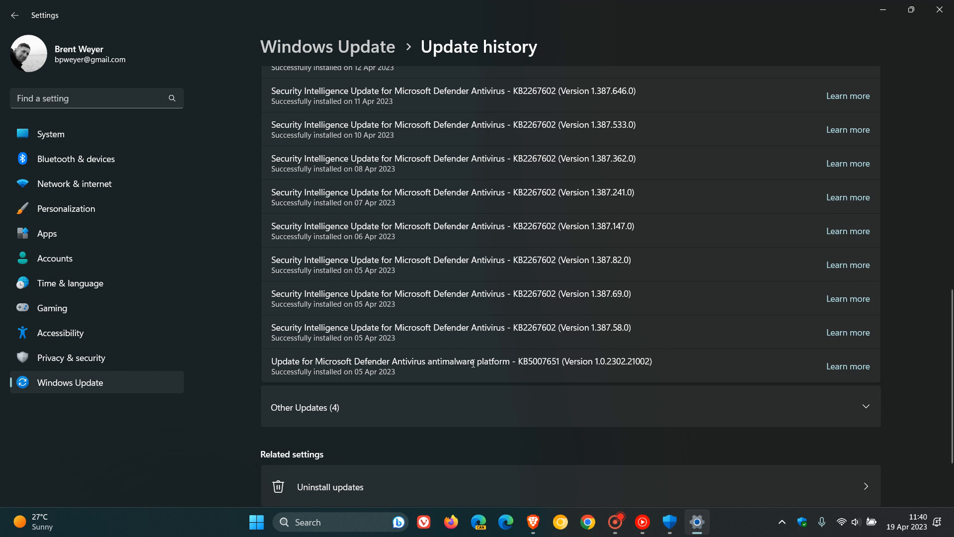
{"action": "mouse_move", "coordinate": [486, 379]}
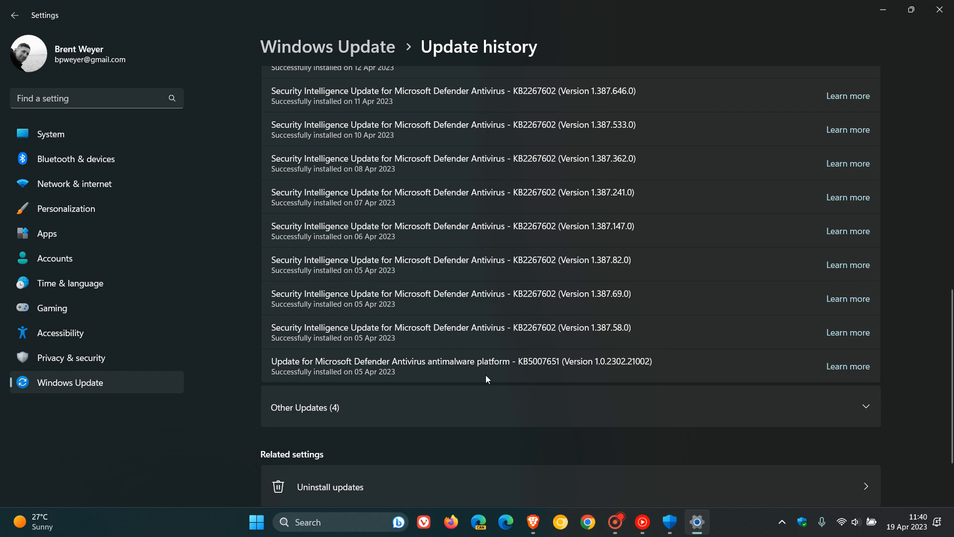
{"action": "mouse_move", "coordinate": [554, 379]}
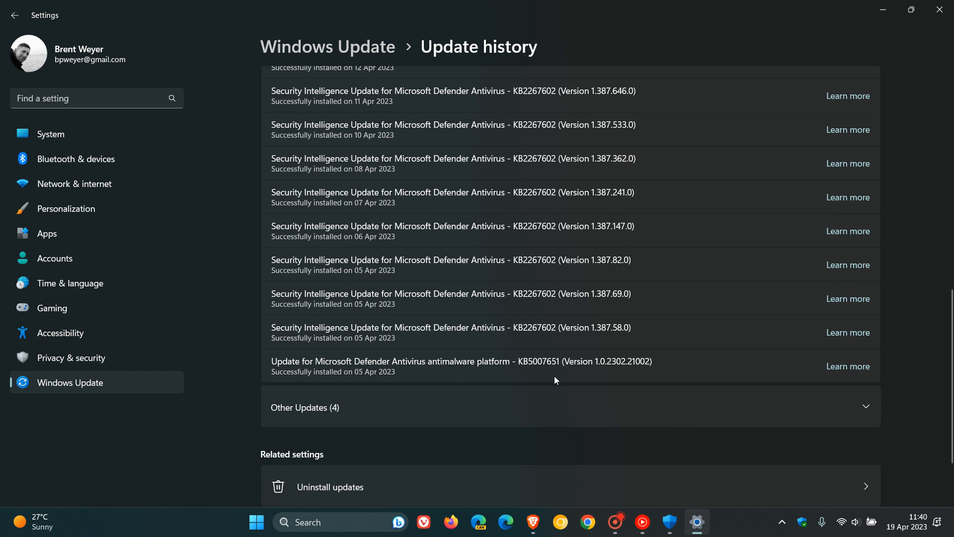
{"action": "mouse_move", "coordinate": [601, 379]}
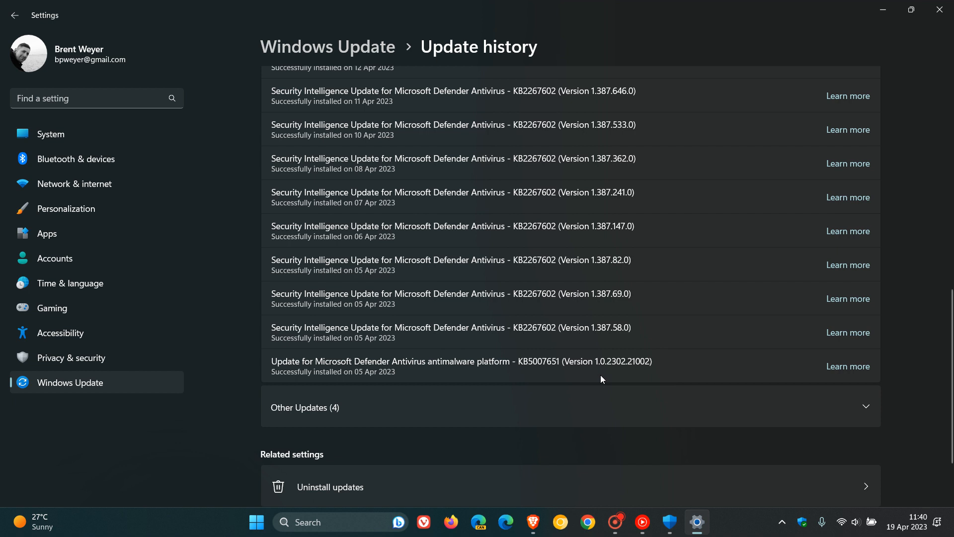
{"action": "mouse_move", "coordinate": [624, 376]}
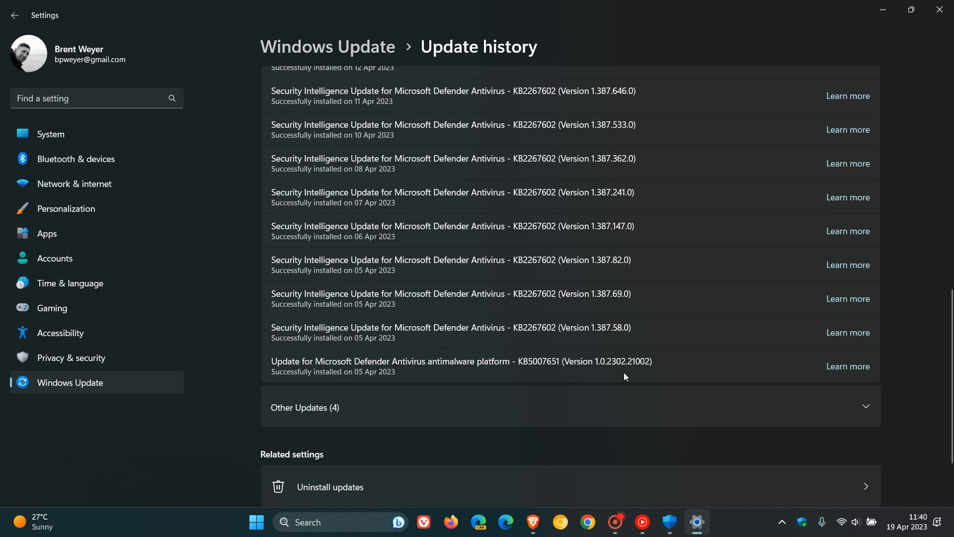
{"action": "mouse_move", "coordinate": [639, 372]}
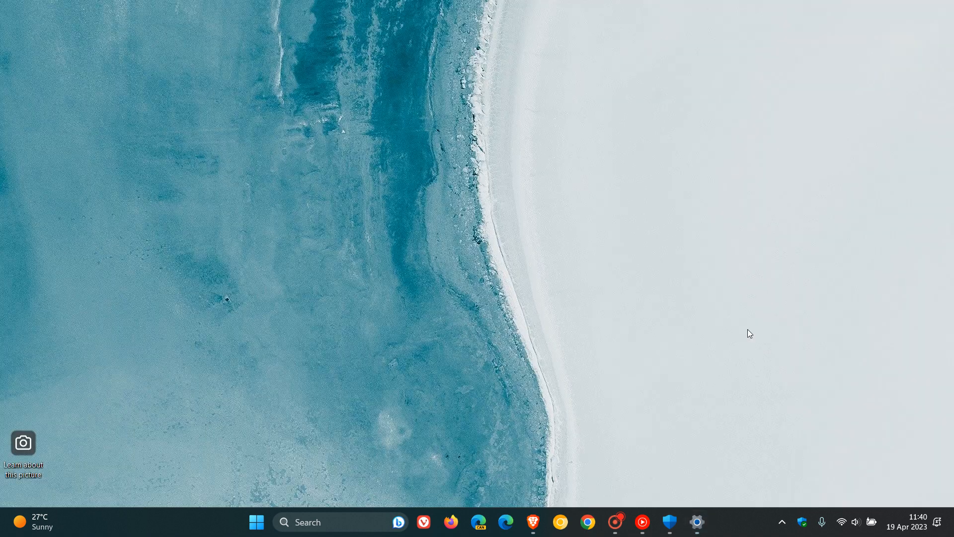
Show LSA protection on under Device security in Windows Security, then minimise it.
{"action": "left_click", "coordinate": [669, 522]}
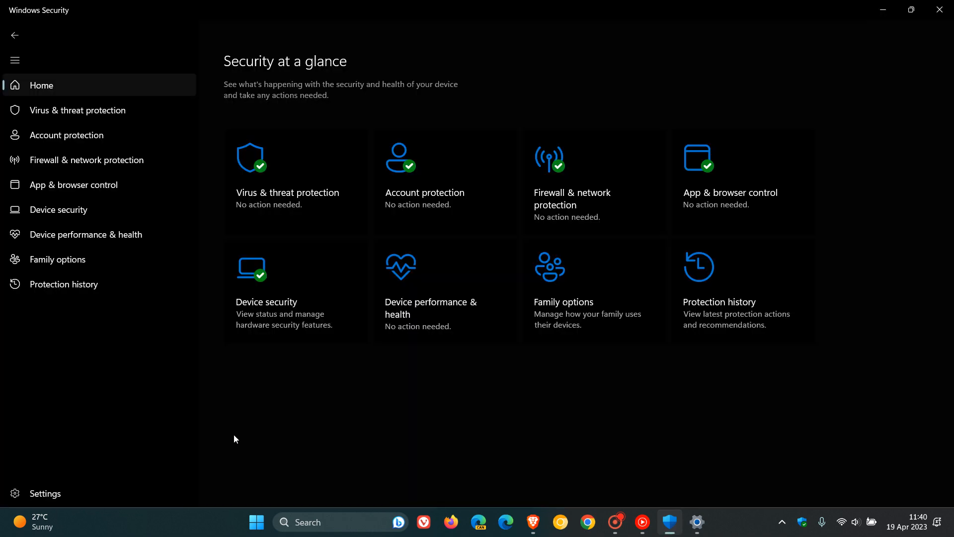
{"action": "mouse_move", "coordinate": [58, 210]}
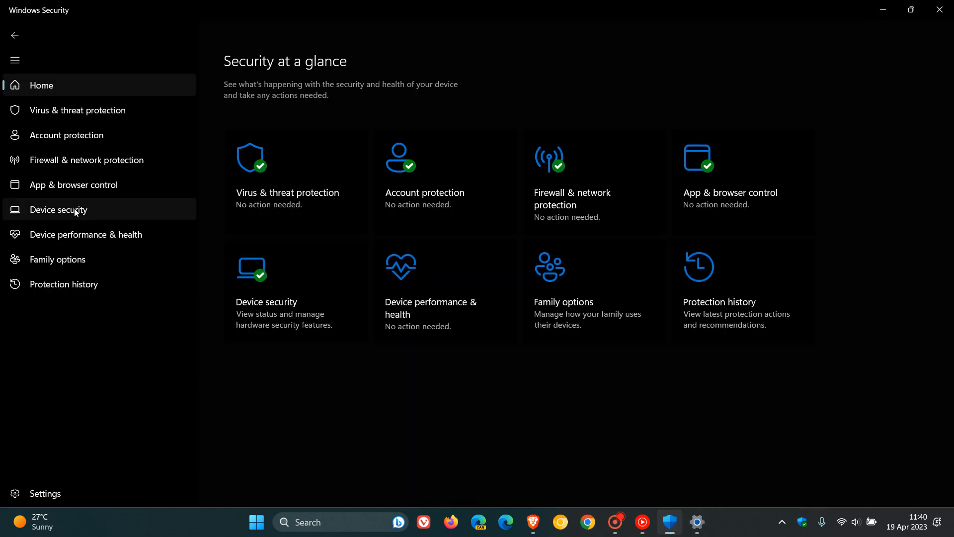
{"action": "left_click", "coordinate": [57, 210]}
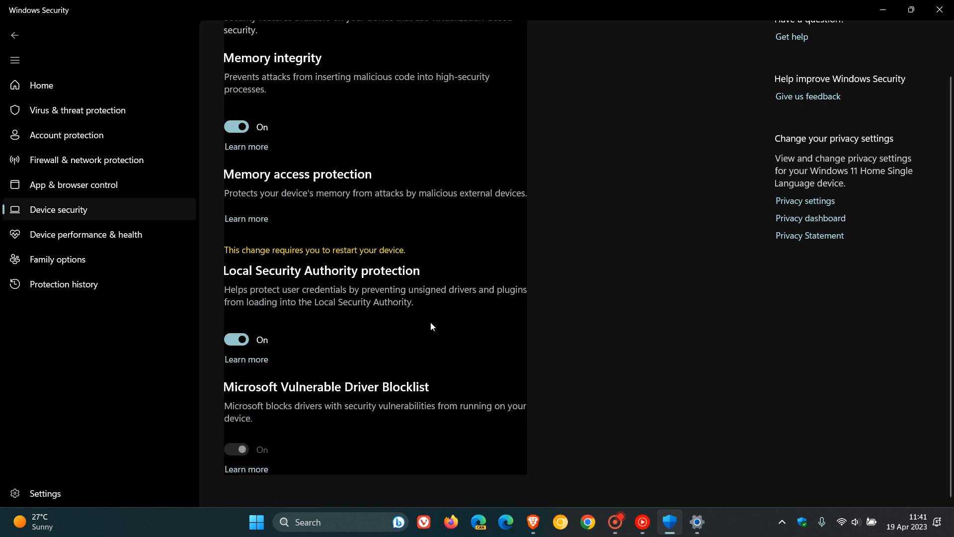
{"action": "mouse_move", "coordinate": [386, 326]}
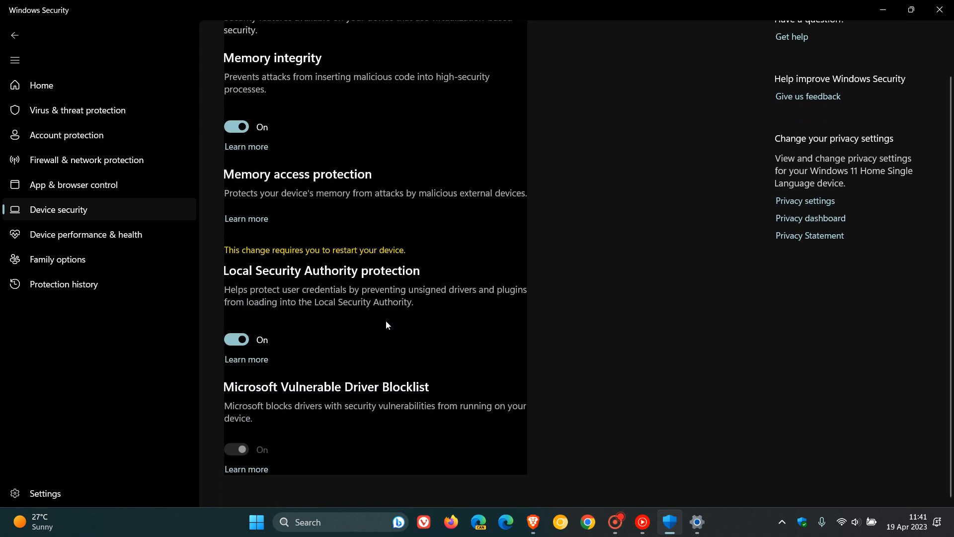
{"action": "mouse_move", "coordinate": [313, 322]}
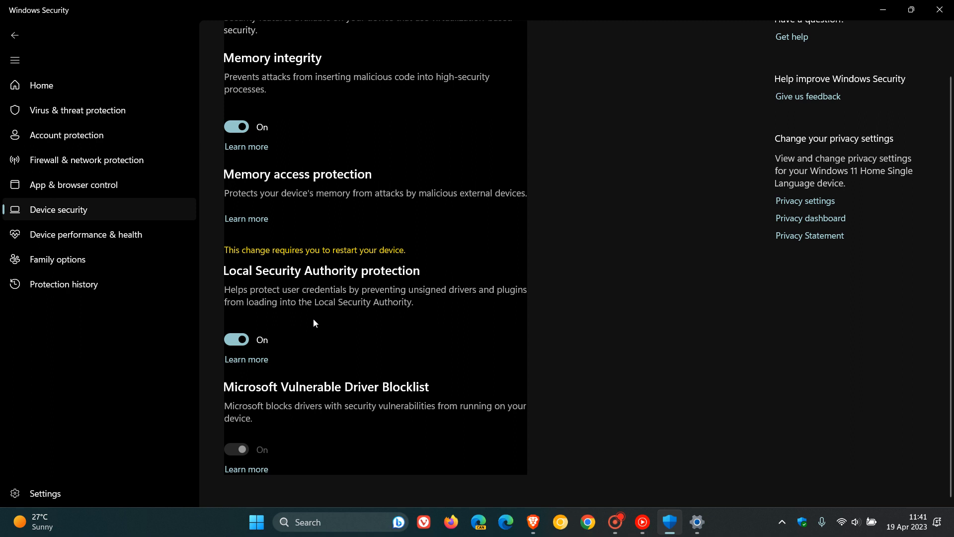
{"action": "mouse_move", "coordinate": [370, 329]}
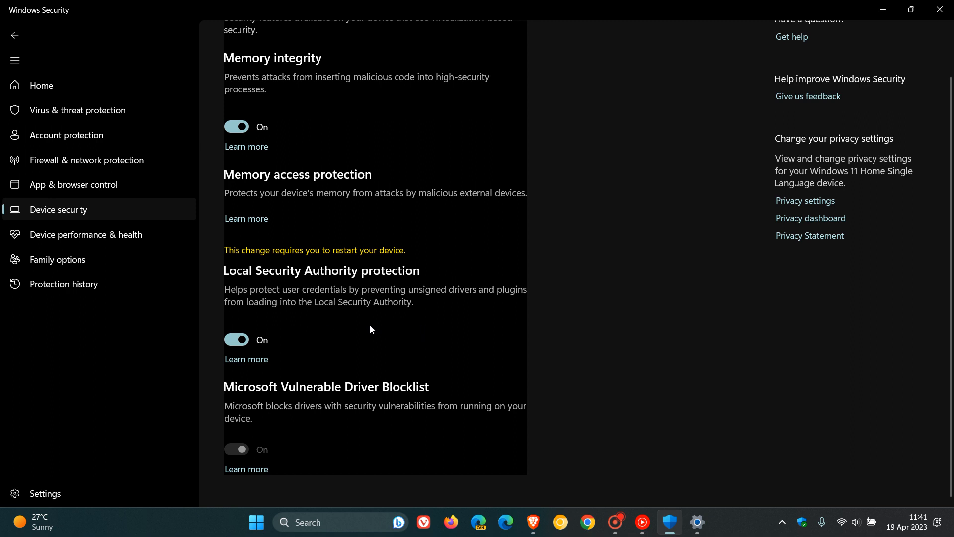
{"action": "mouse_move", "coordinate": [405, 292]}
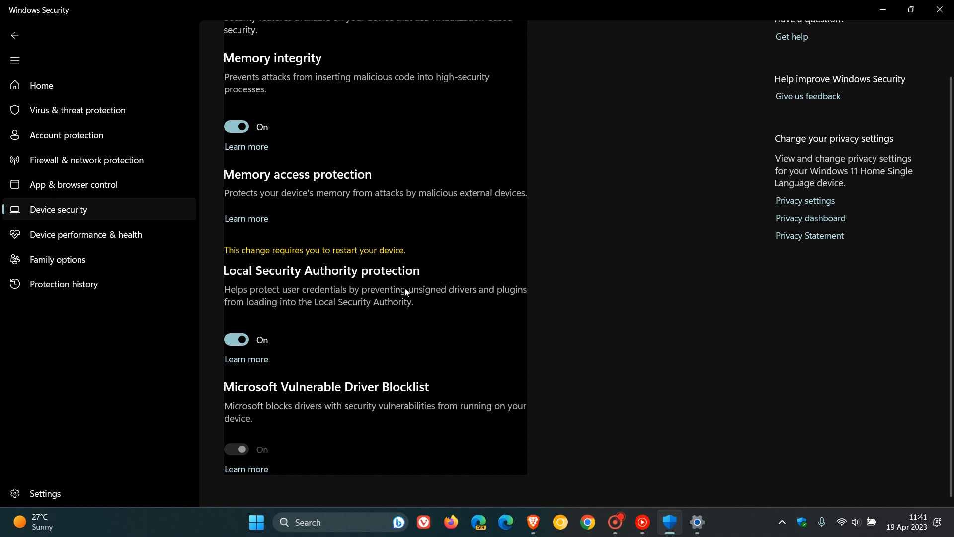
{"action": "mouse_move", "coordinate": [367, 326]}
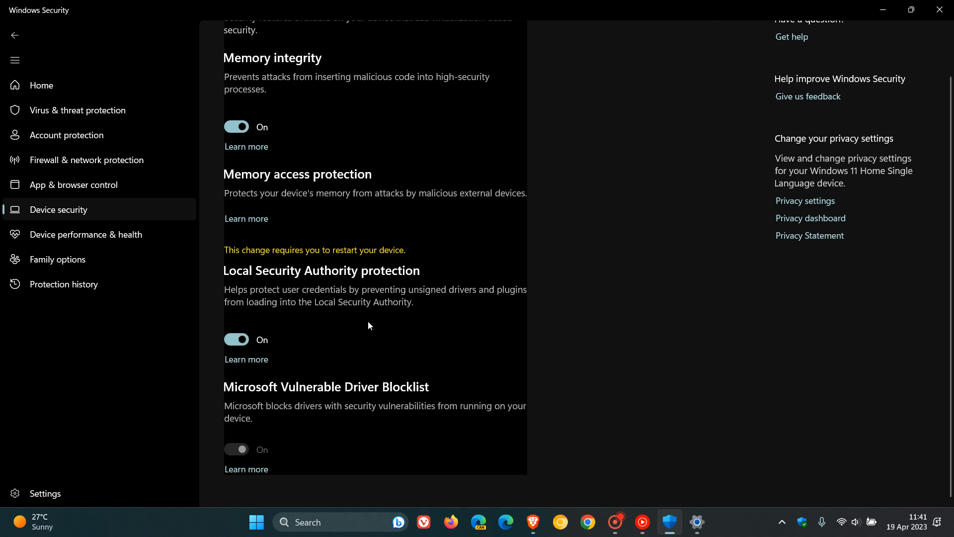
{"action": "mouse_move", "coordinate": [451, 324]}
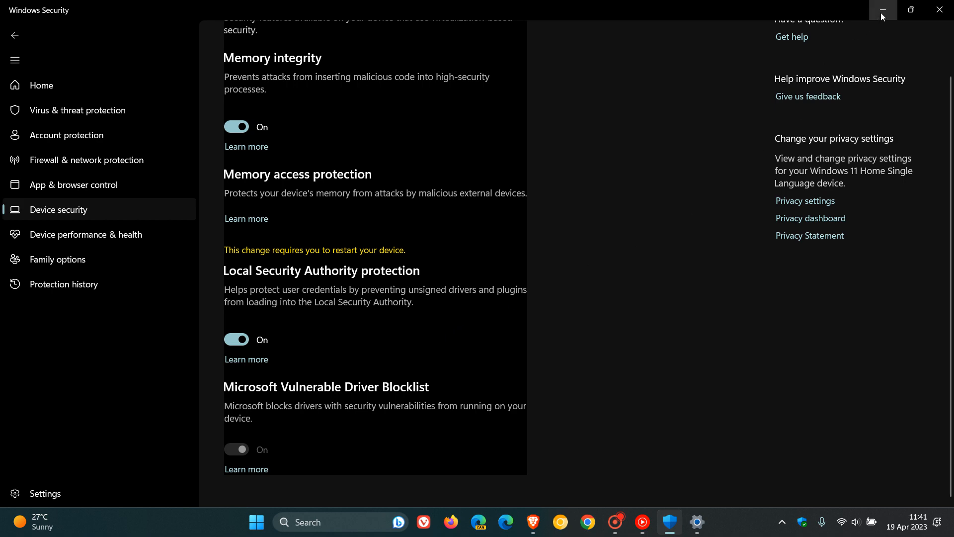
{"action": "left_click", "coordinate": [882, 10]}
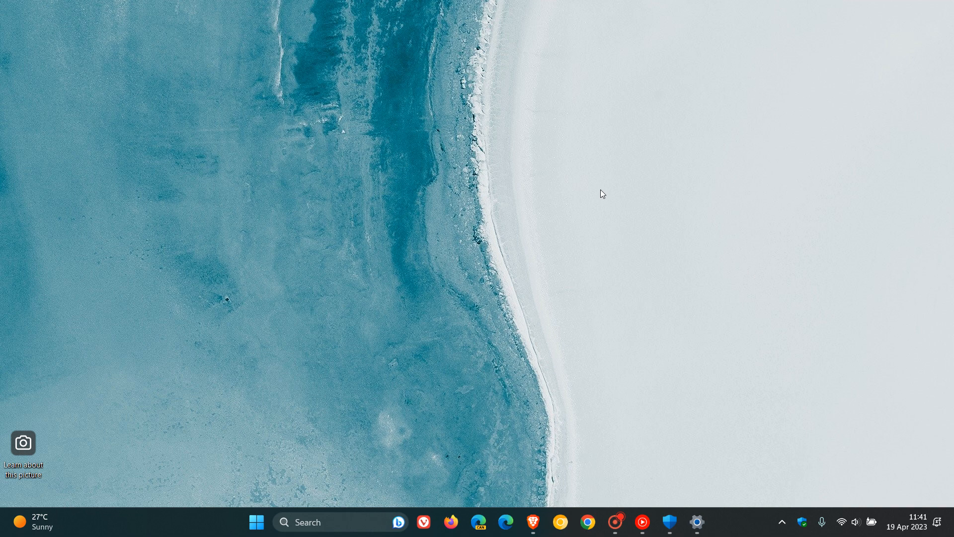
{"action": "mouse_move", "coordinate": [697, 522]}
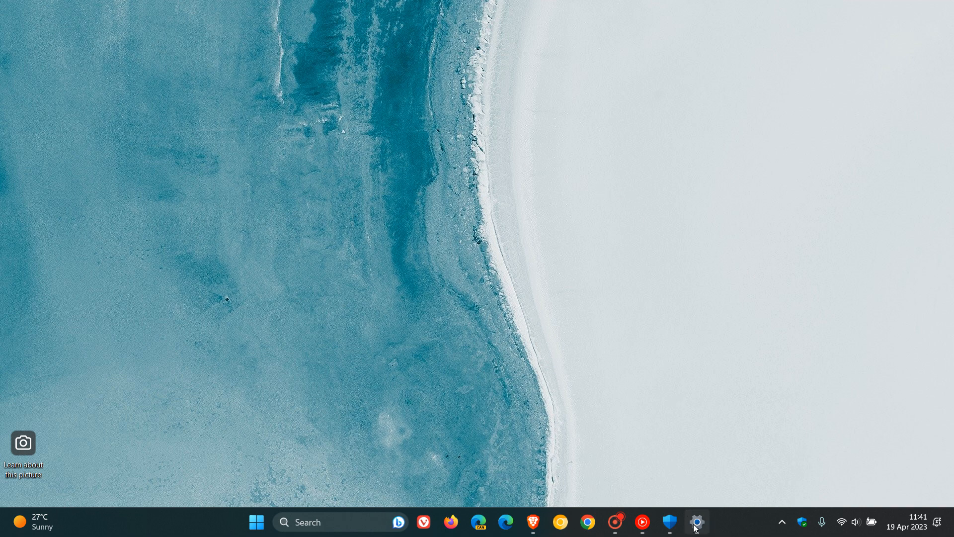
Restore Settings to the Update history page with the KB5007651 Defender update from 19 Apr 2023.
{"action": "left_click", "coordinate": [695, 522]}
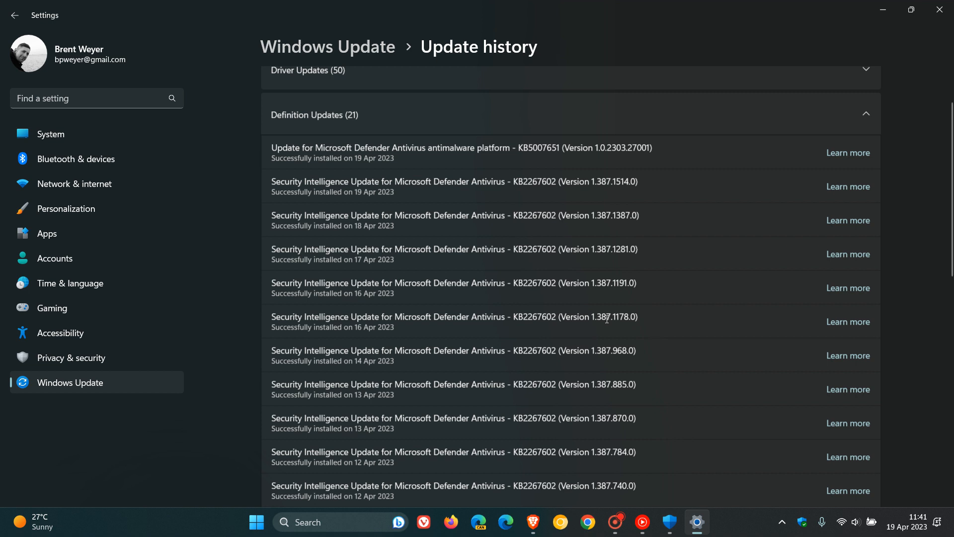
{"action": "mouse_move", "coordinate": [485, 169]}
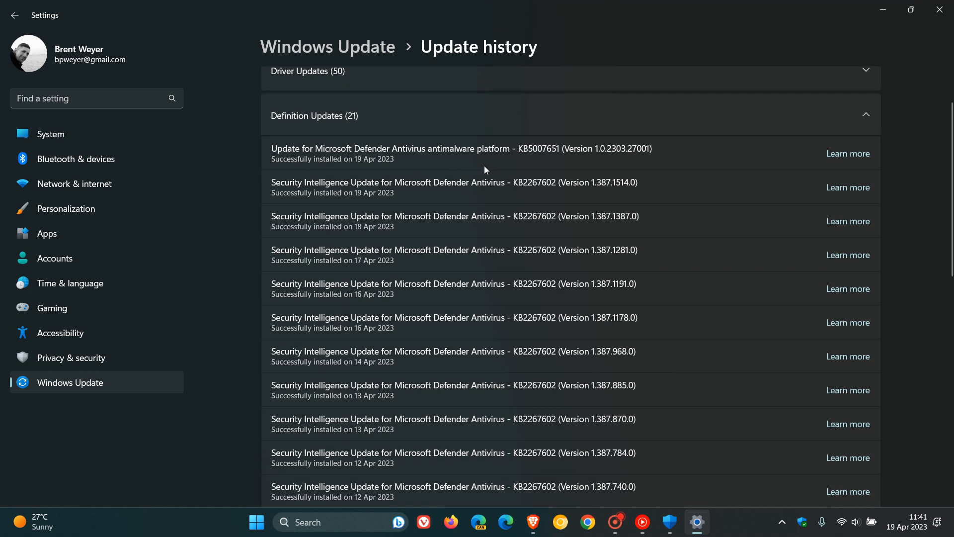
{"action": "mouse_move", "coordinate": [447, 169]}
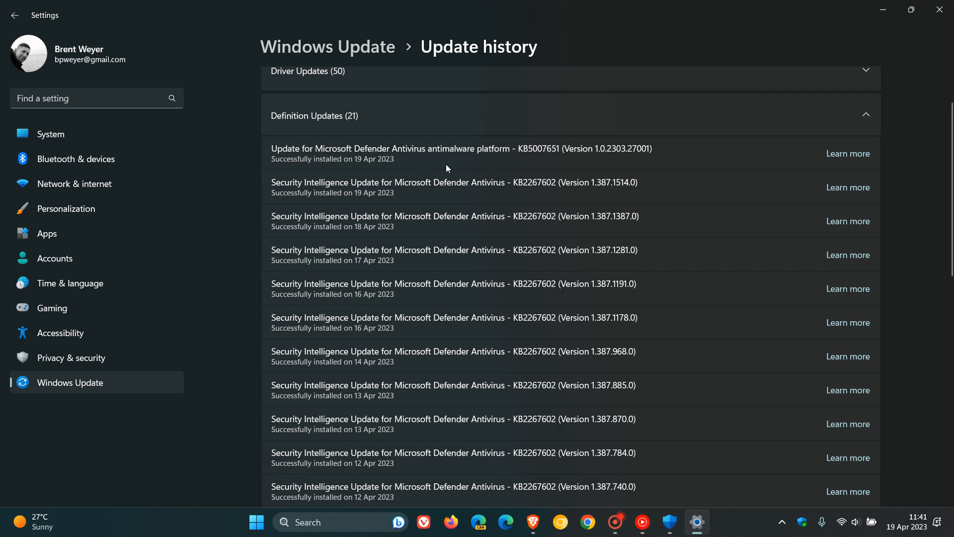
{"action": "mouse_move", "coordinate": [522, 168]}
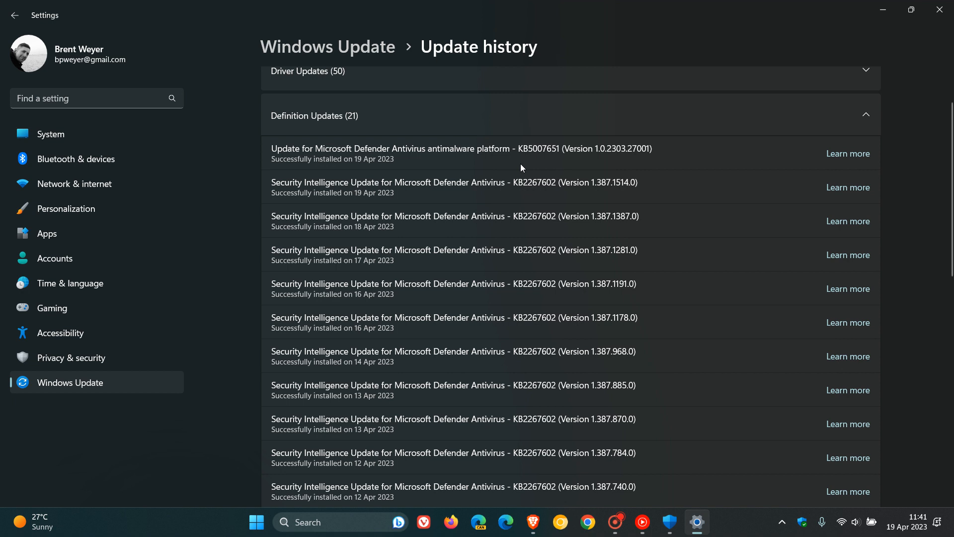
{"action": "mouse_move", "coordinate": [554, 165]}
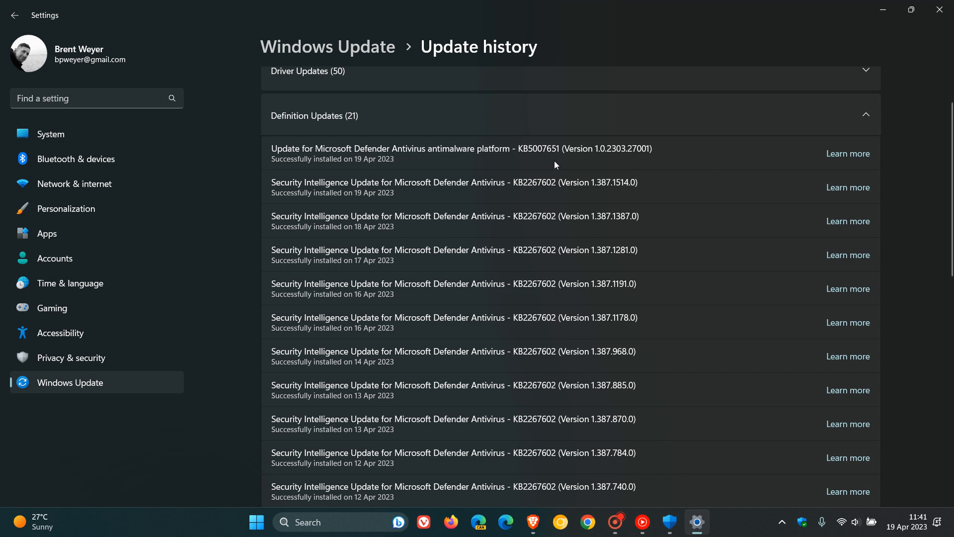
{"action": "mouse_move", "coordinate": [602, 162]}
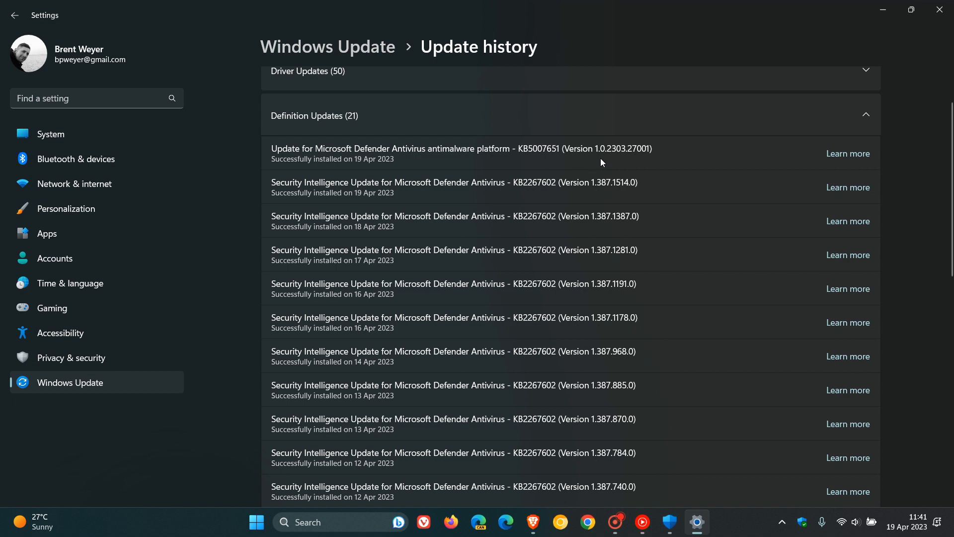
{"action": "mouse_move", "coordinate": [619, 163]}
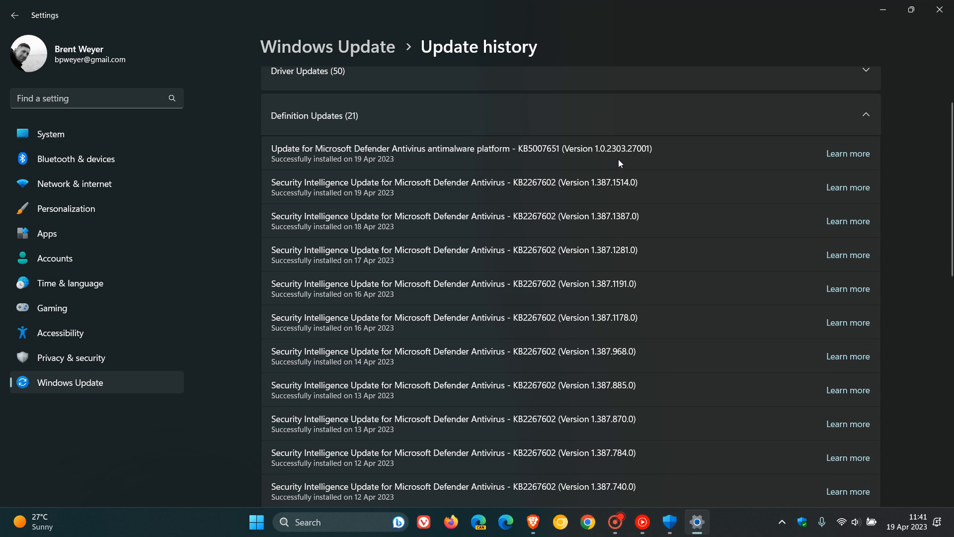
{"action": "mouse_move", "coordinate": [651, 164]}
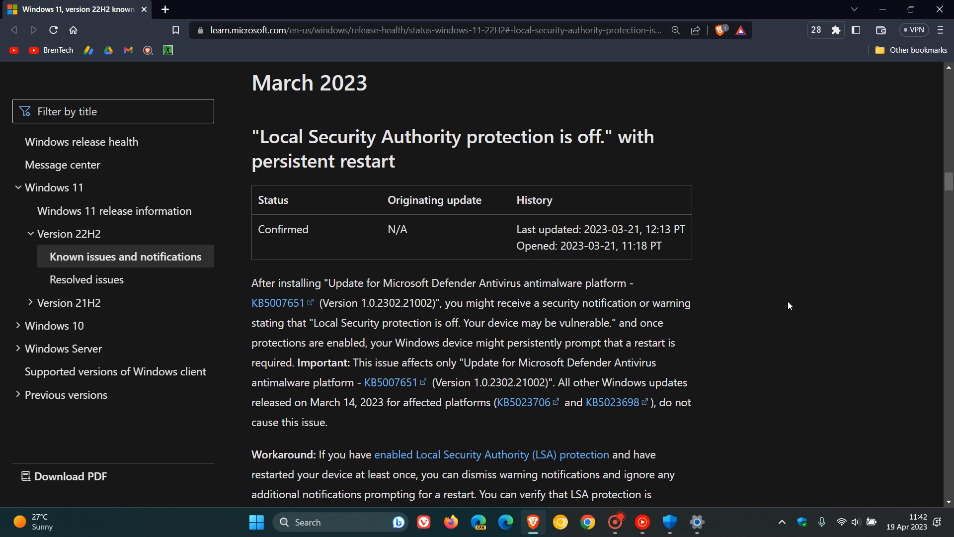
{"action": "mouse_move", "coordinate": [768, 230]}
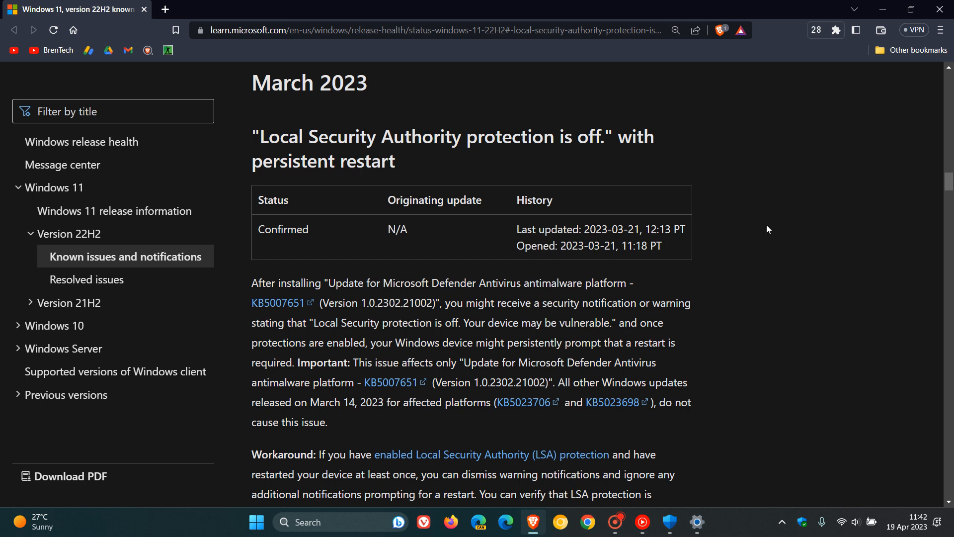
{"action": "mouse_move", "coordinate": [770, 259]}
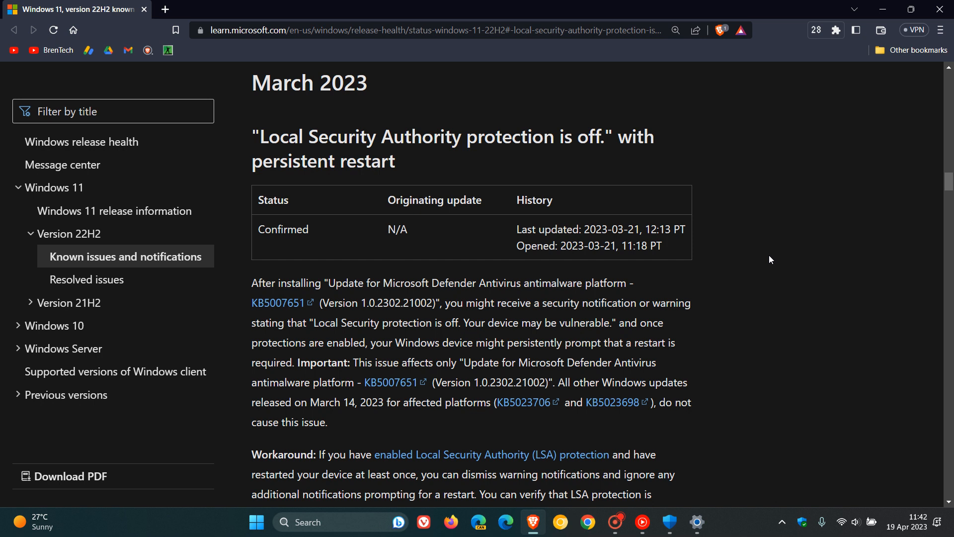
{"action": "mouse_move", "coordinate": [564, 251]}
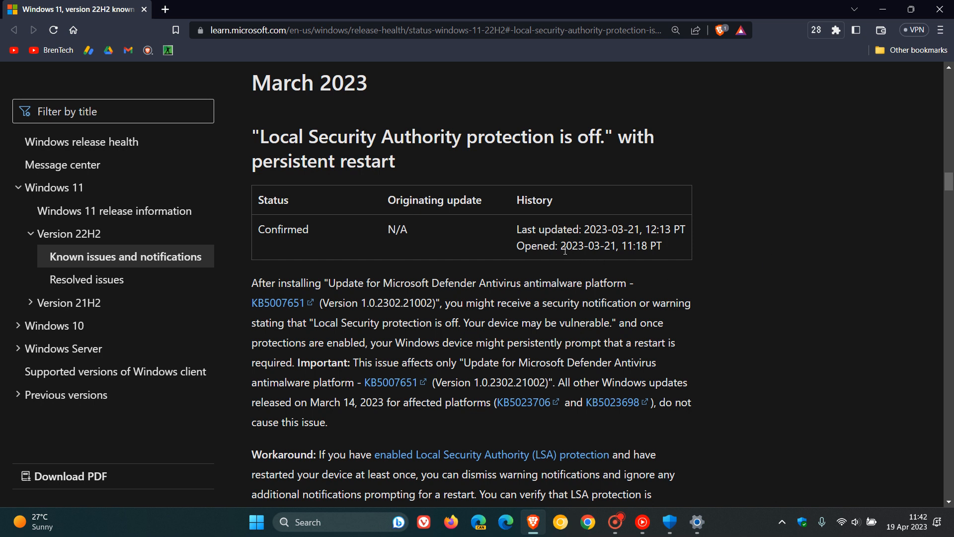
Highlight the LSA protection issue's Opened date 2023-03-21, then clear the highlight.
{"action": "double_click", "coordinate": [587, 245]}
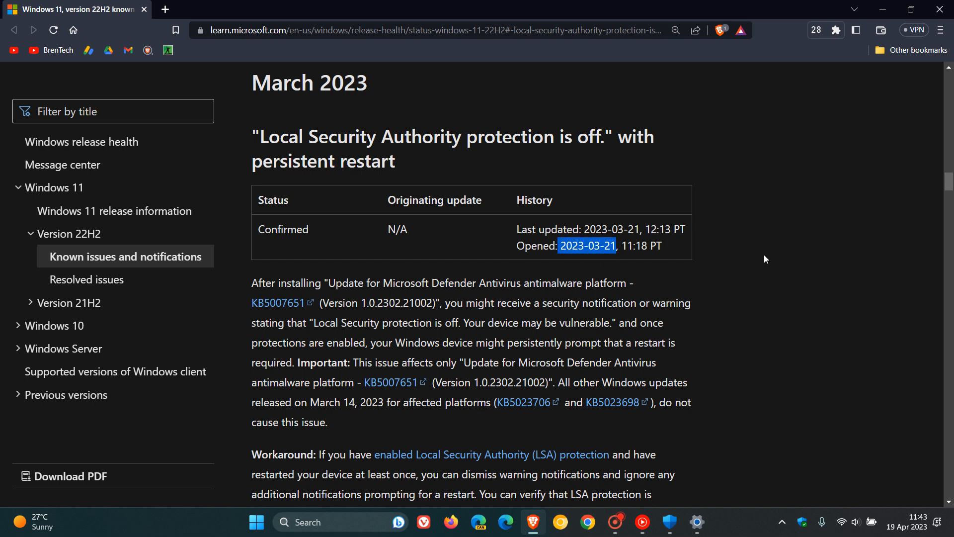
{"action": "double_click", "coordinate": [610, 228]}
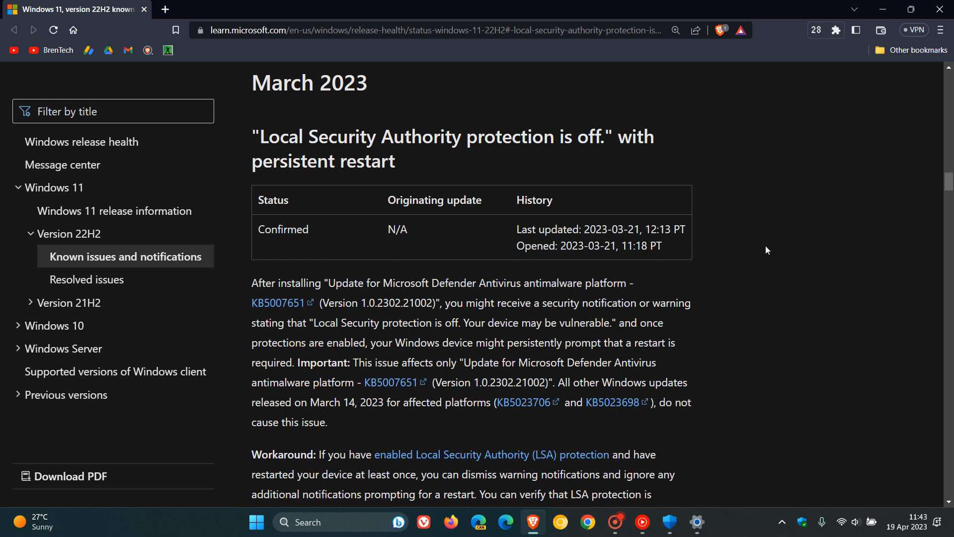
{"action": "mouse_move", "coordinate": [794, 235]}
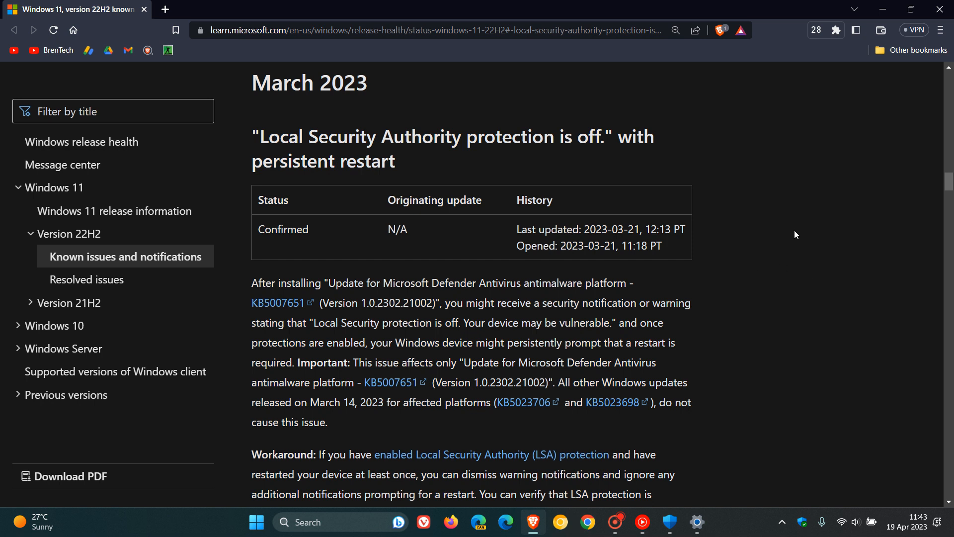
{"action": "mouse_move", "coordinate": [619, 156]}
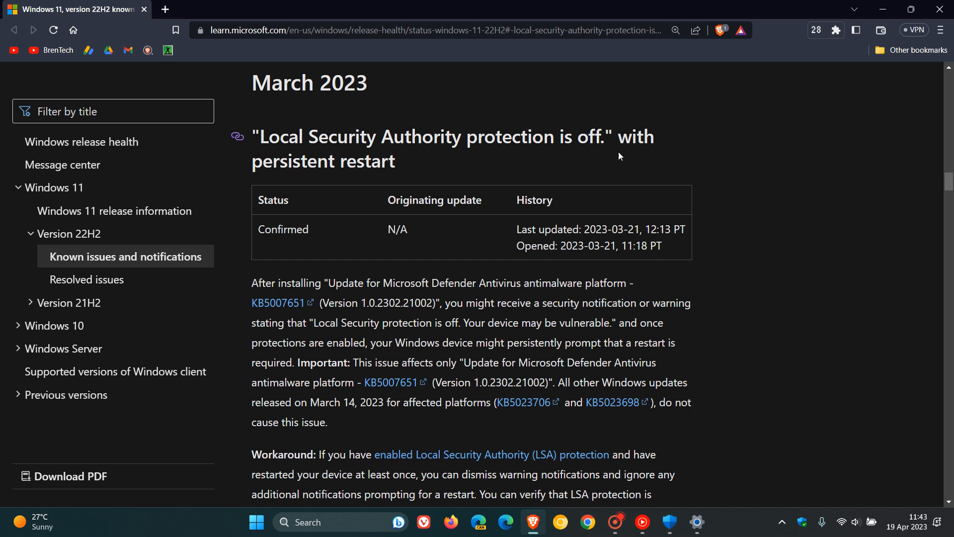
{"action": "mouse_move", "coordinate": [814, 269]}
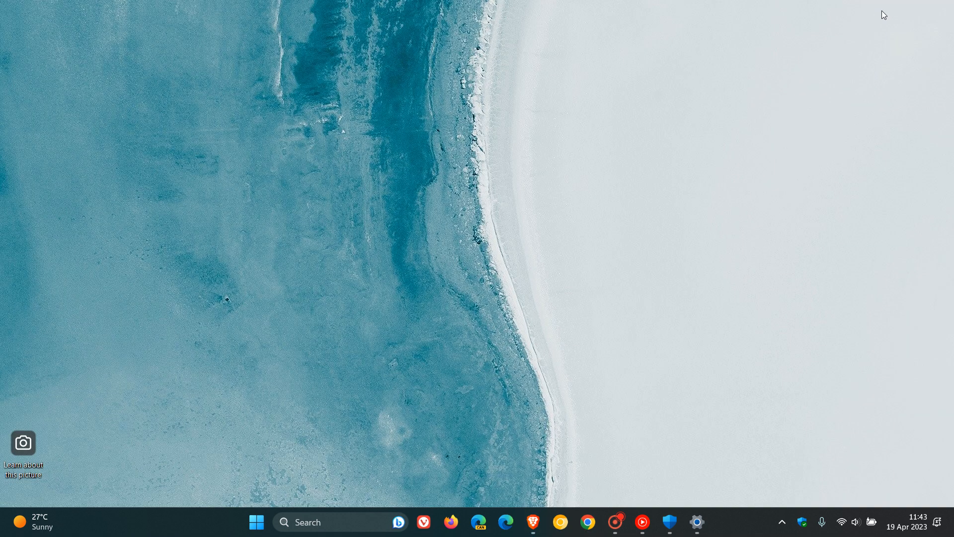
{"action": "left_click", "coordinate": [697, 522]}
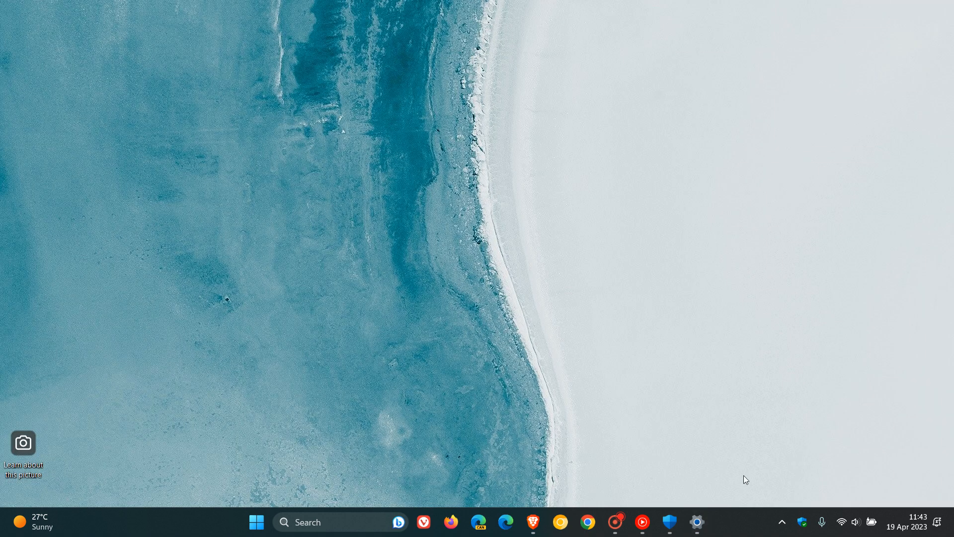
{"action": "left_click", "coordinate": [669, 522]}
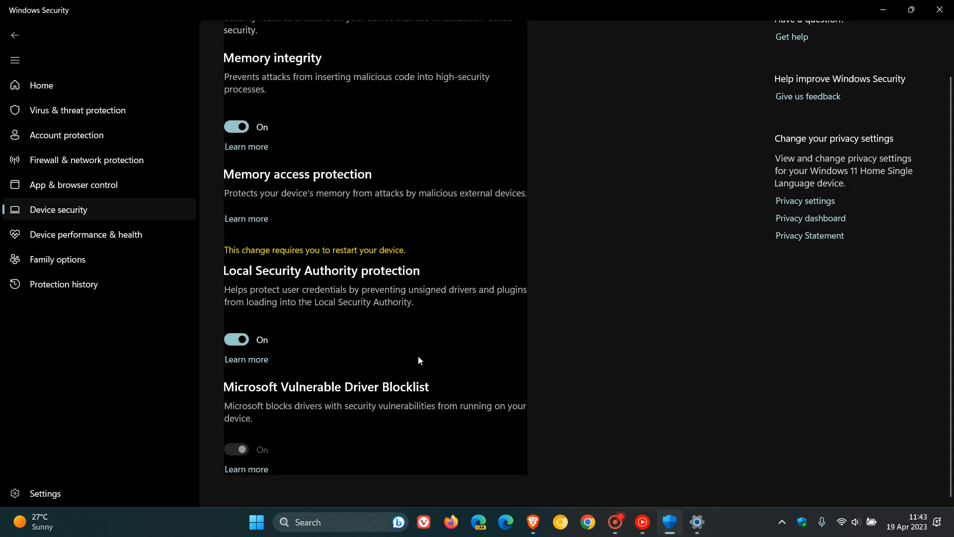
{"action": "mouse_move", "coordinate": [409, 339]}
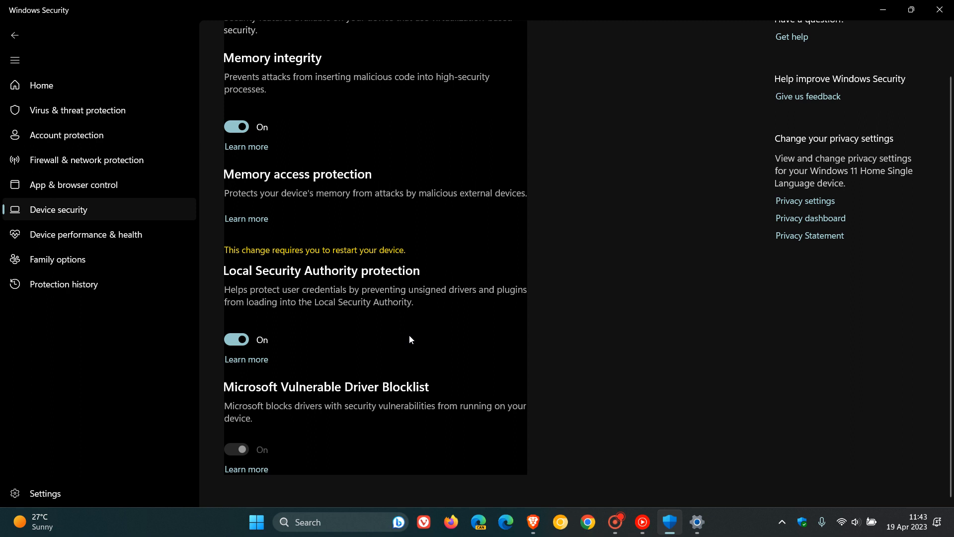
{"action": "mouse_move", "coordinate": [448, 330]}
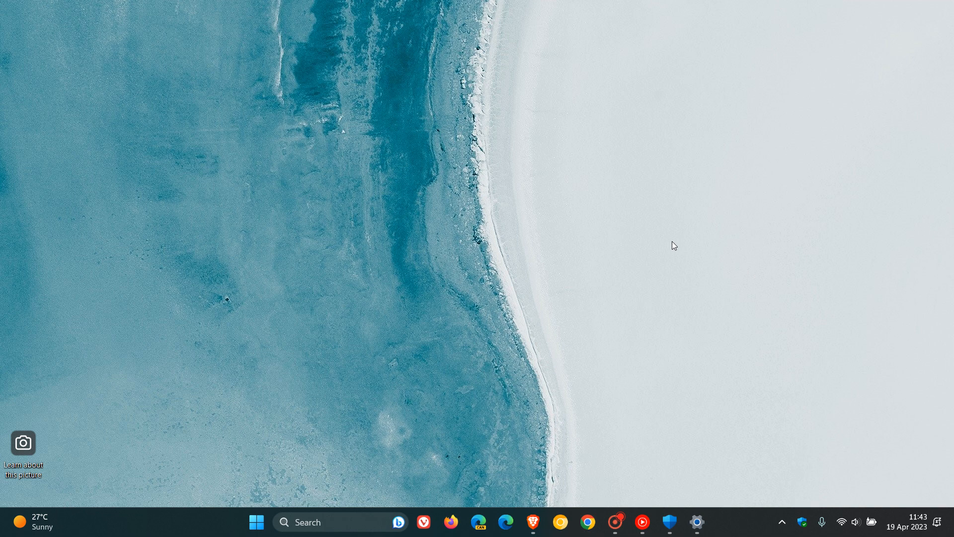
{"action": "mouse_move", "coordinate": [679, 212]}
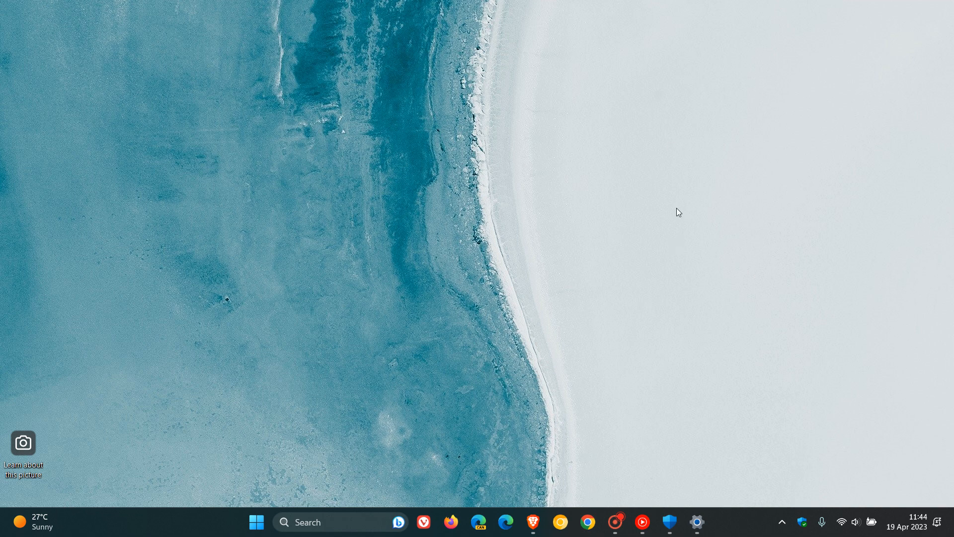